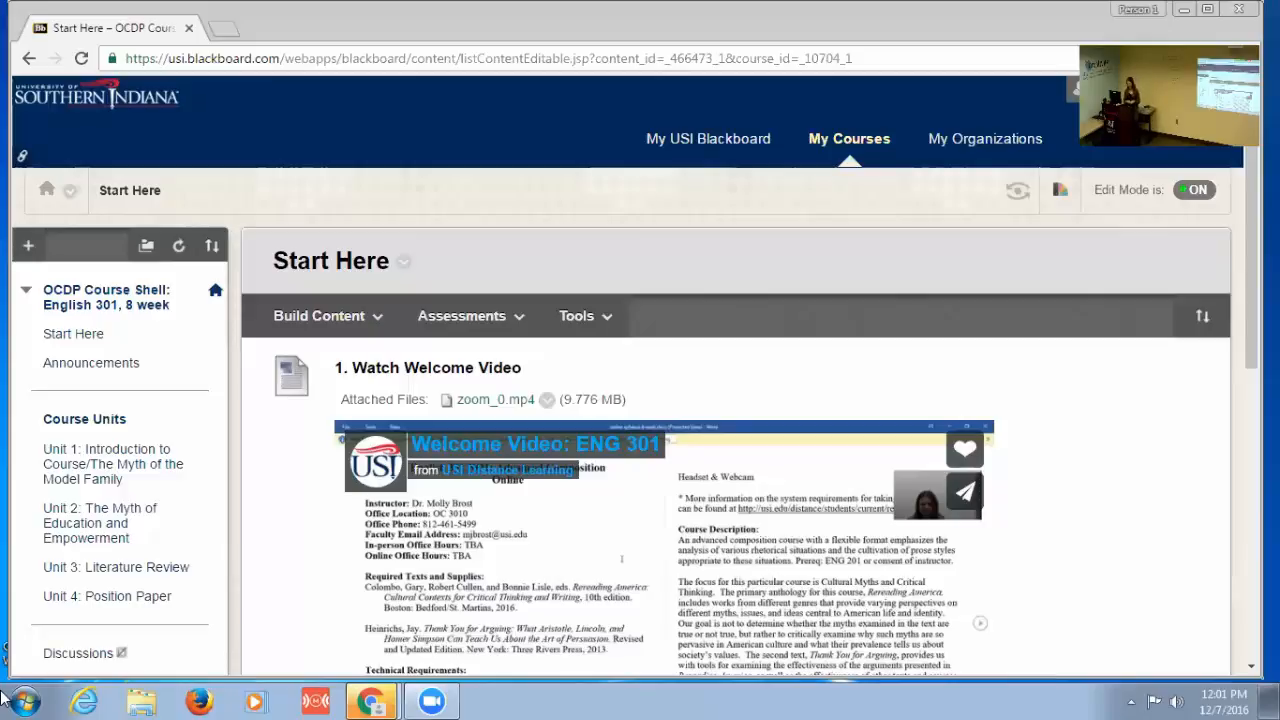
pyautogui.moveTo(680, 8)
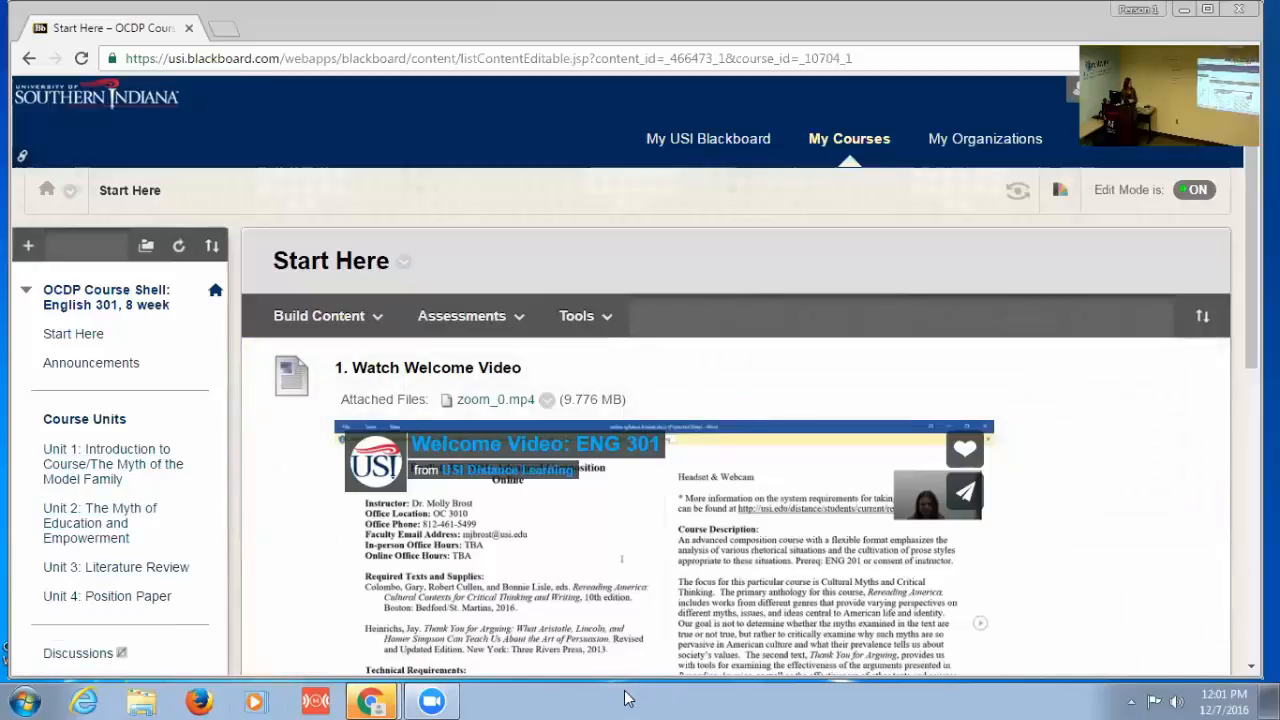
pyautogui.moveTo(584, 696)
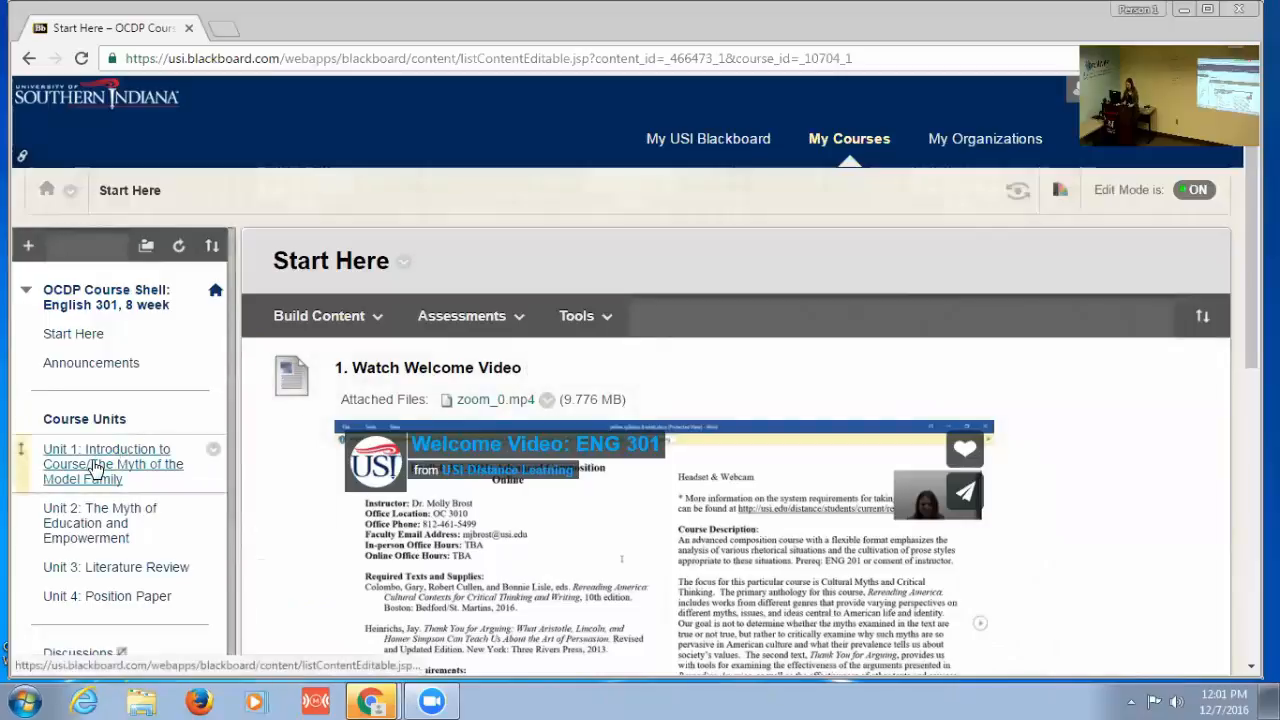
pyautogui.moveTo(100, 464)
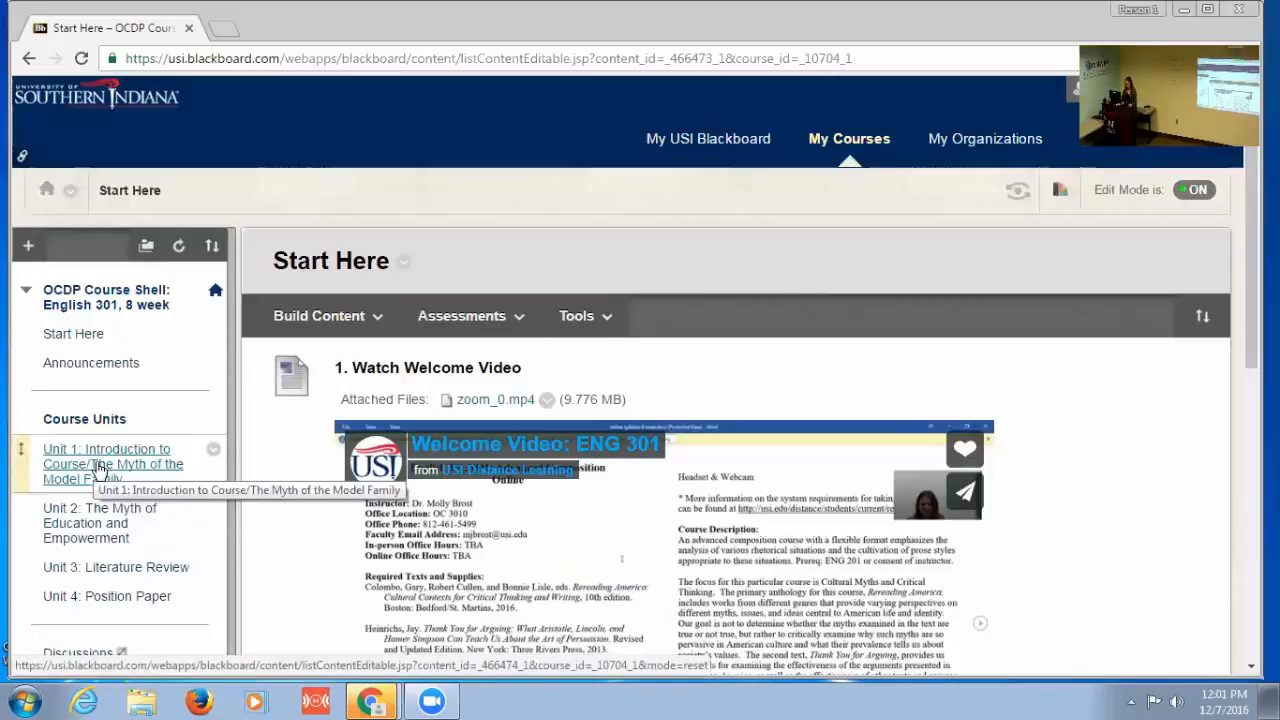
# Step: Go to 'Unit 1: Introduction to Course/The Myth of the Model Family' and view its Unit Objectives
pyautogui.click(112, 464)
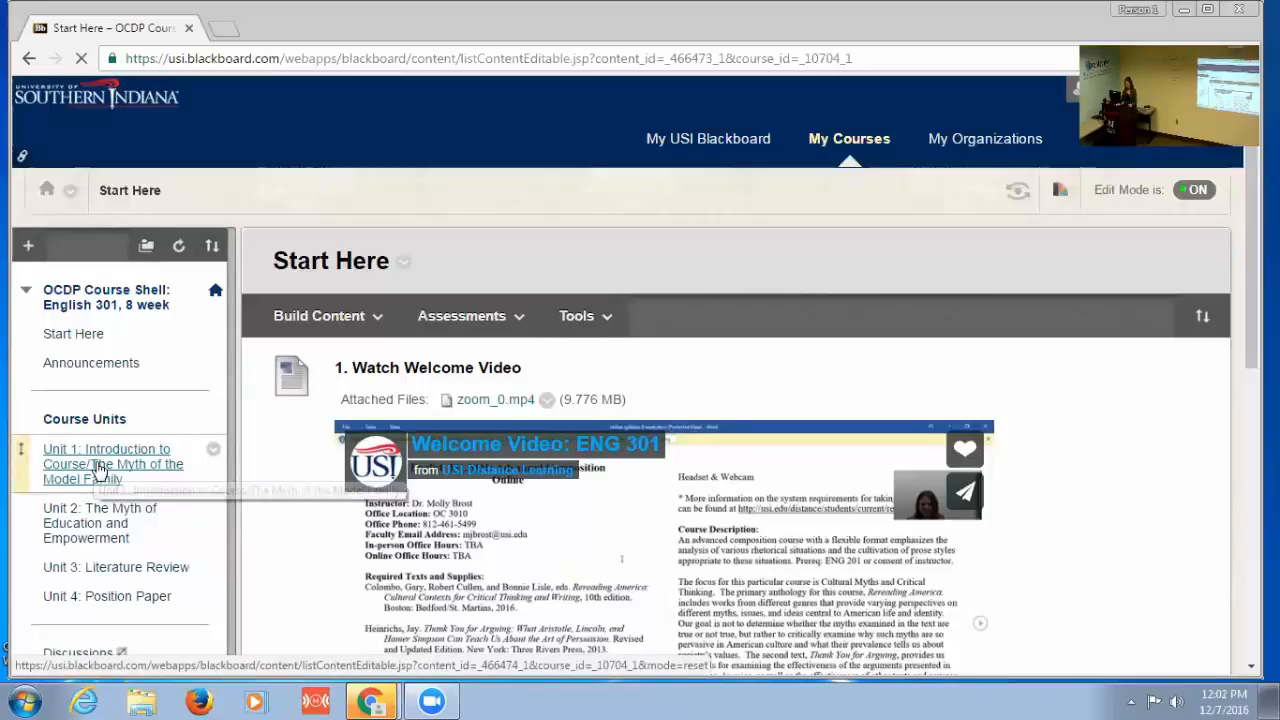
pyautogui.click(106, 464)
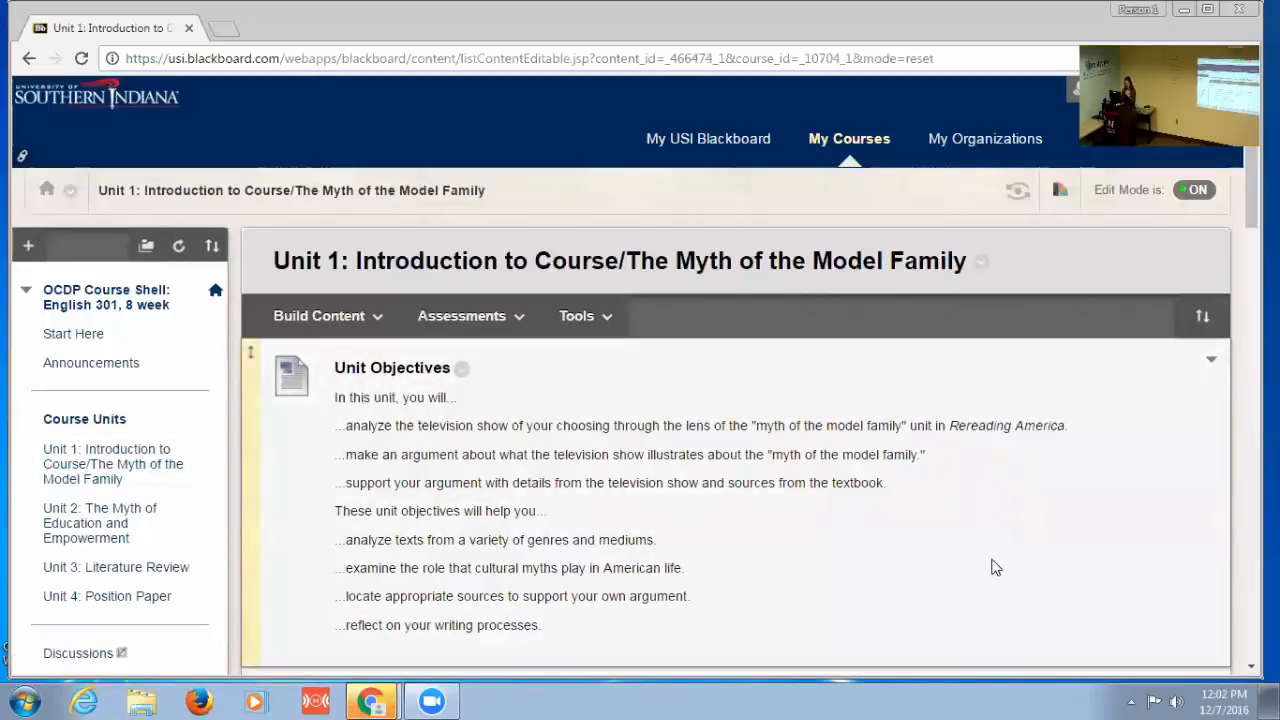
pyautogui.moveTo(988, 492)
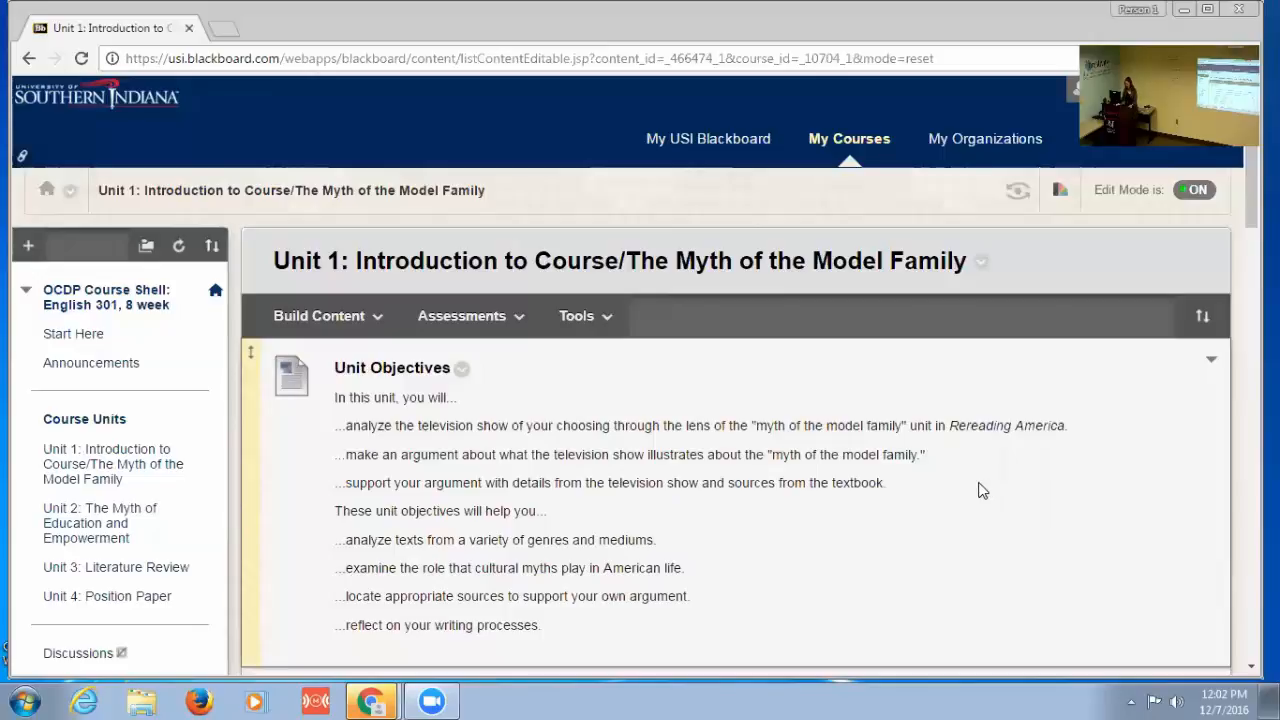
pyautogui.moveTo(548, 532)
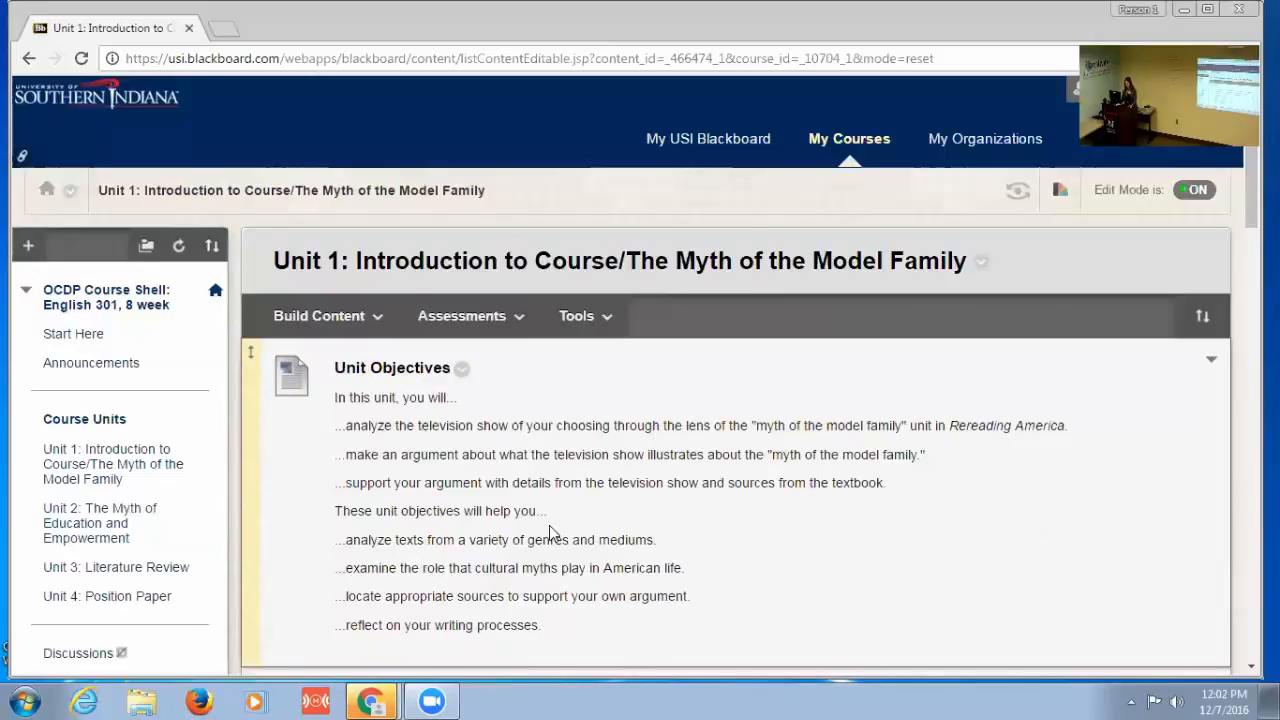
pyautogui.moveTo(870, 564)
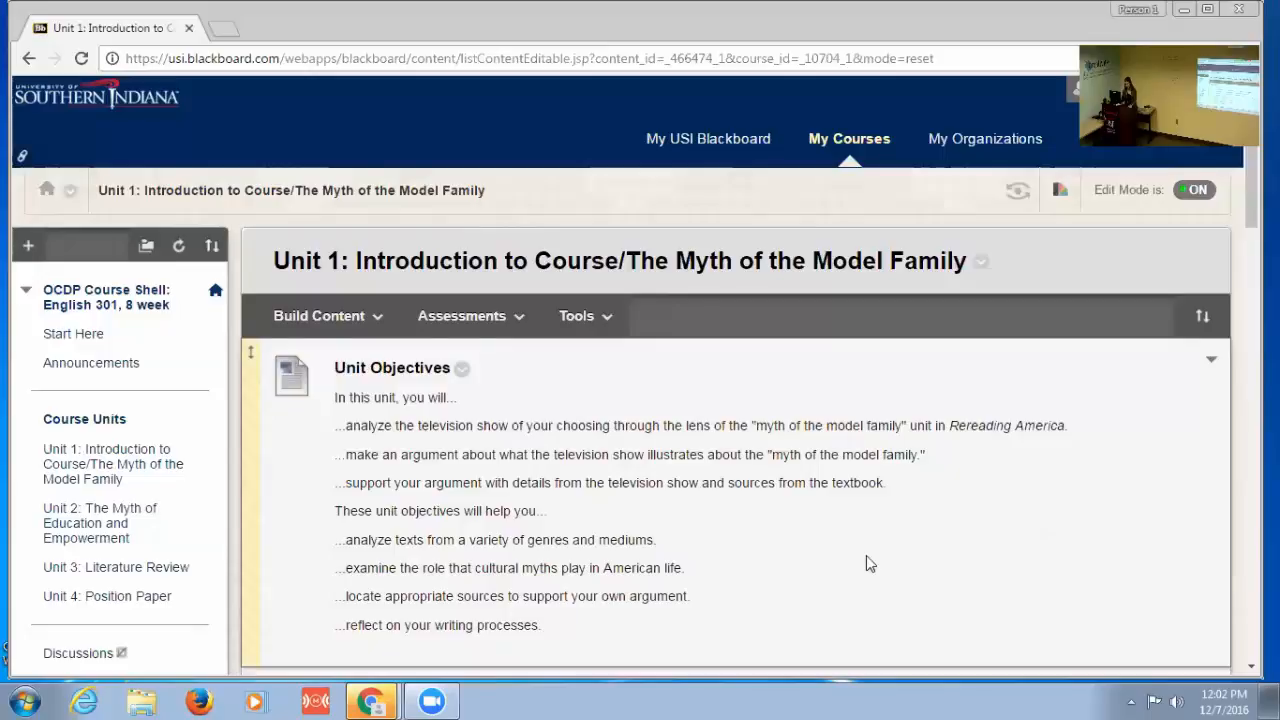
pyautogui.scroll(-3)
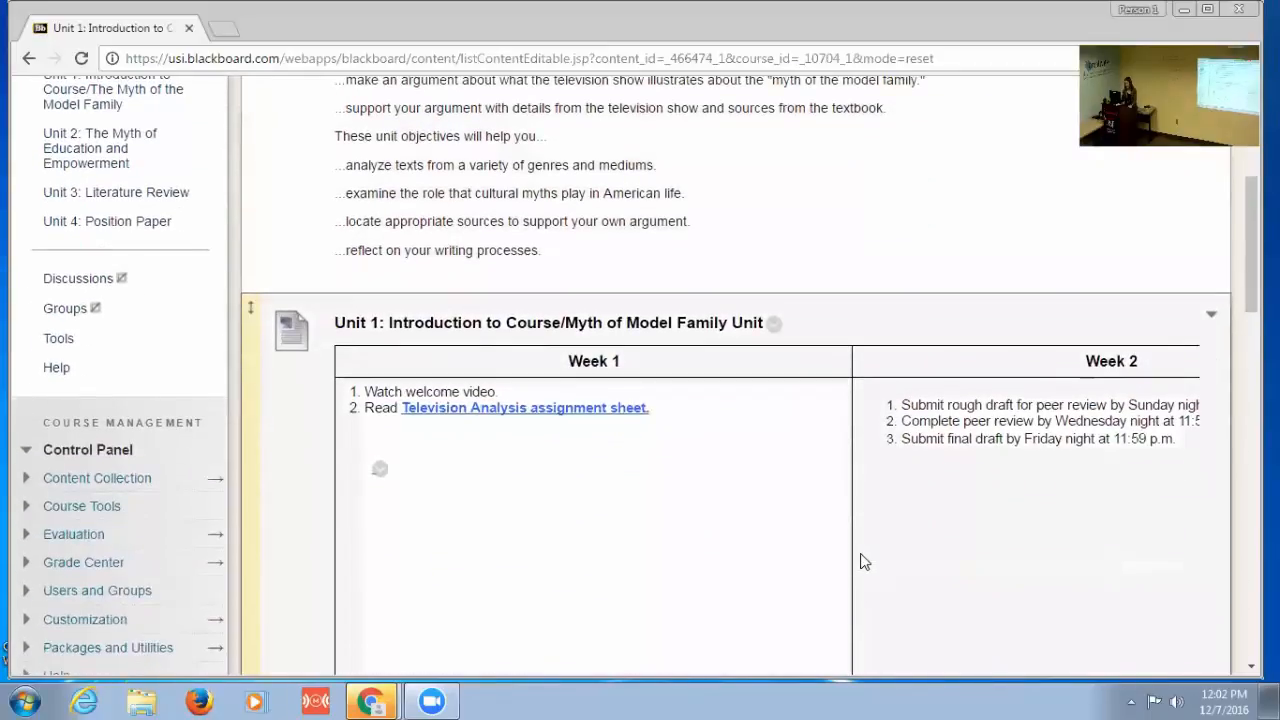
# Step: Scroll past the Week 1/Week 2 schedule to bring Discussion 1 and Discussion 2 into view
pyautogui.scroll(-3)
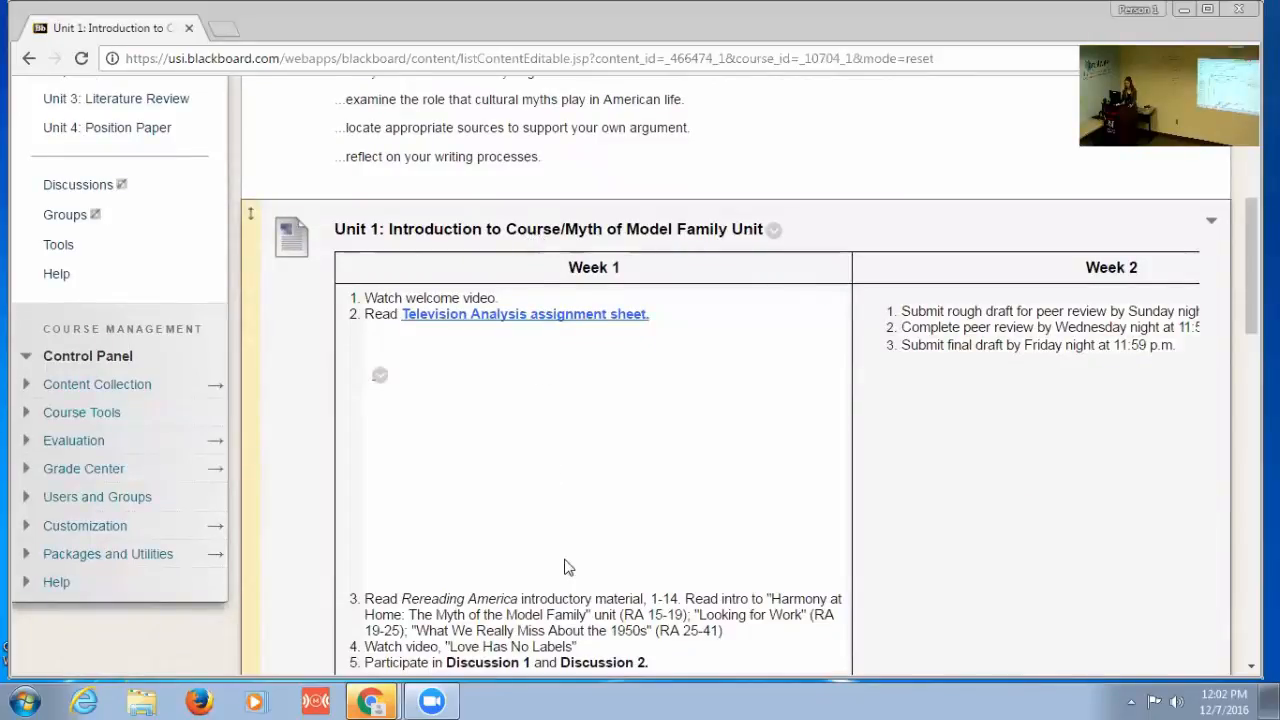
pyautogui.moveTo(416, 430)
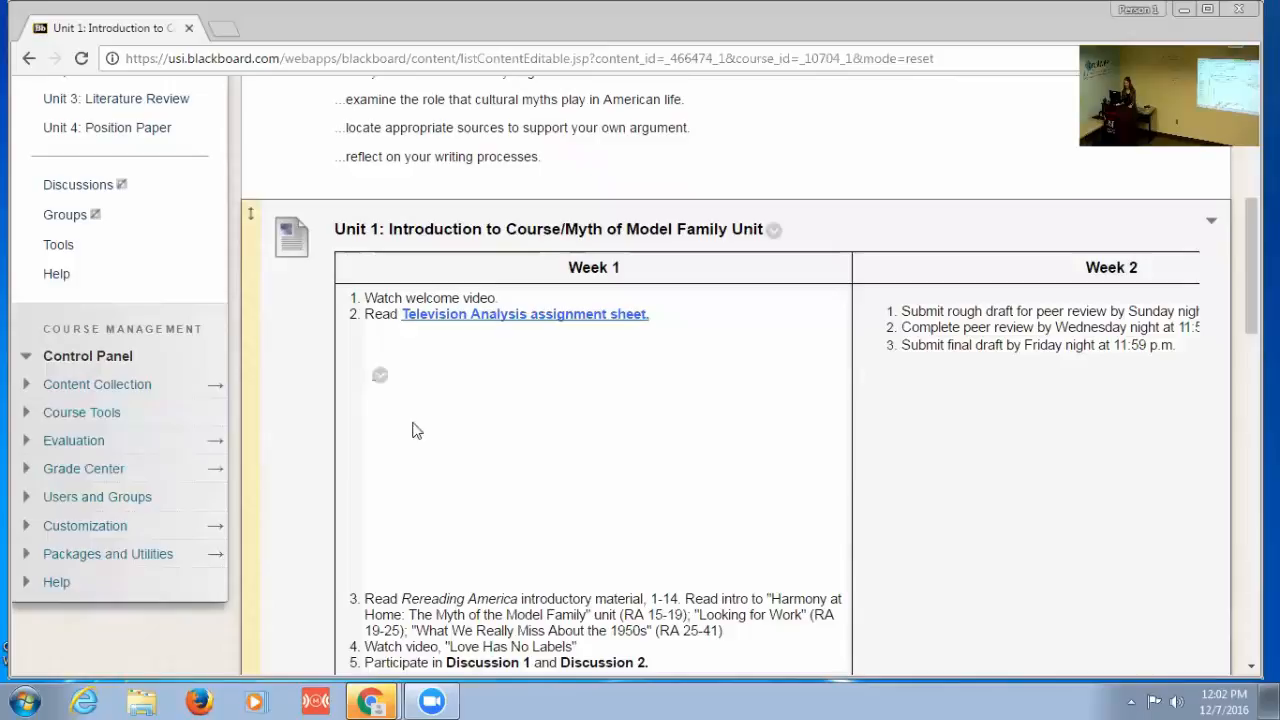
pyautogui.moveTo(548, 324)
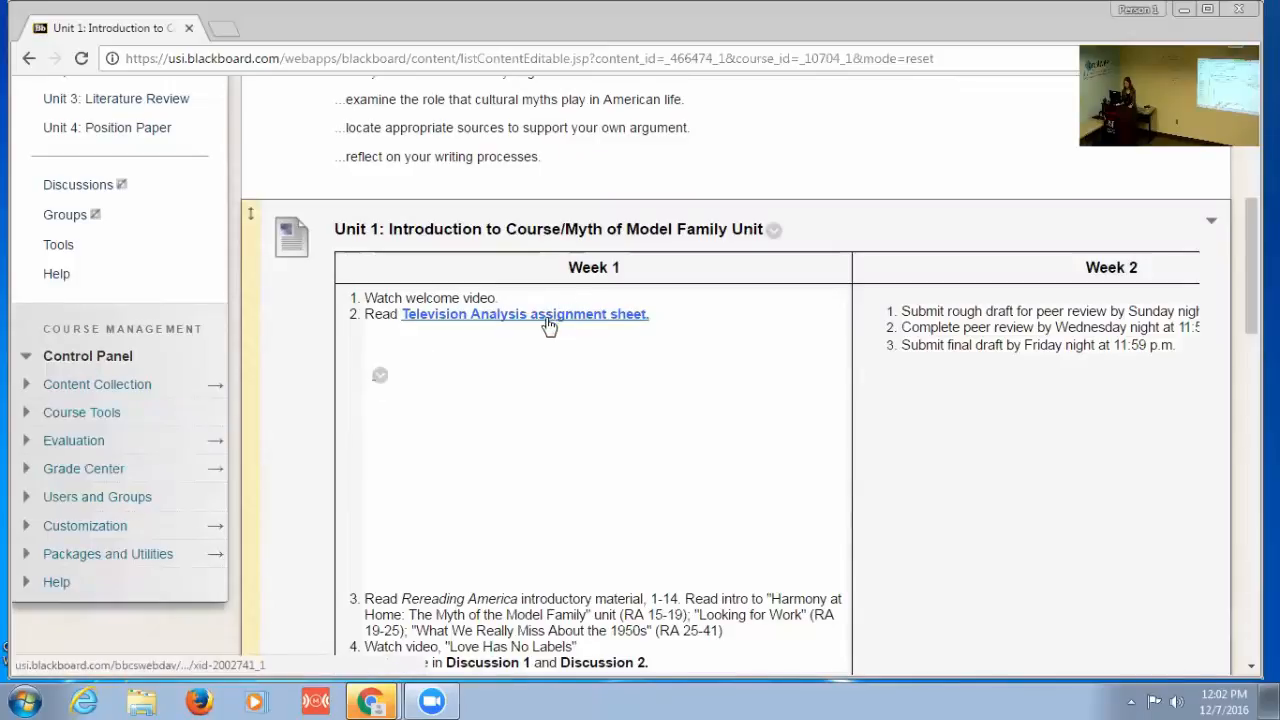
pyautogui.scroll(-3)
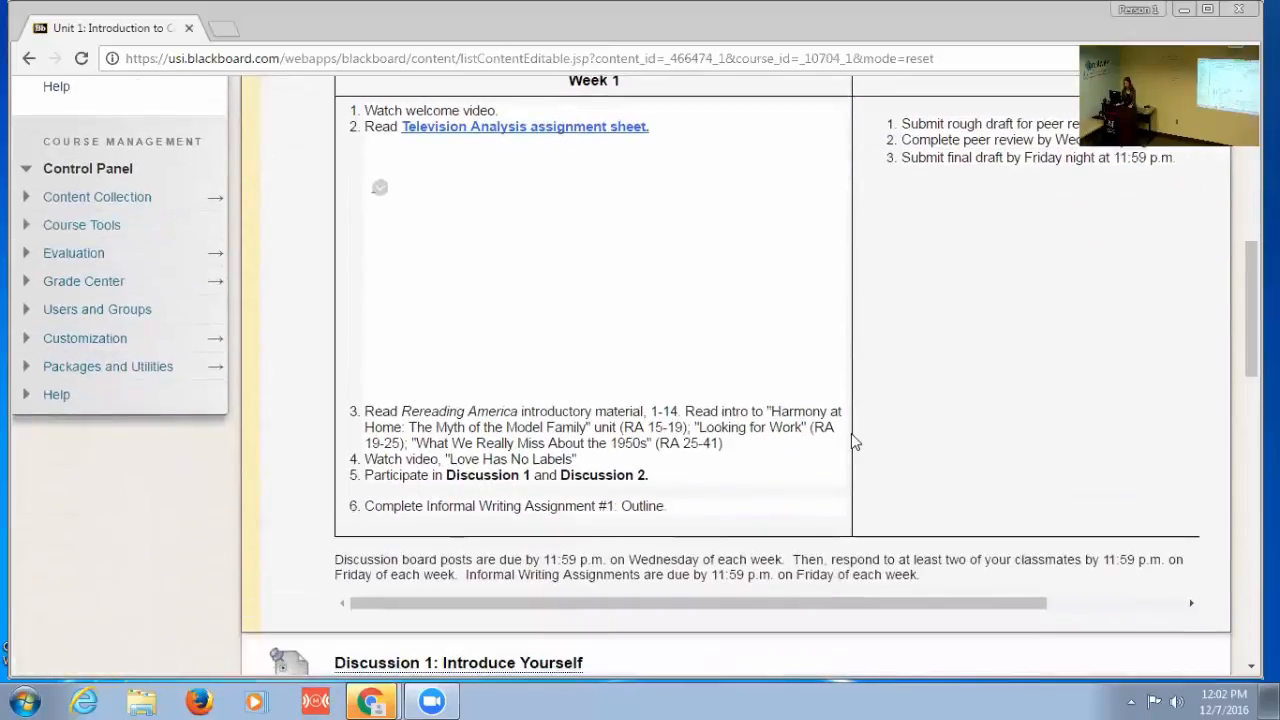
pyautogui.scroll(-3)
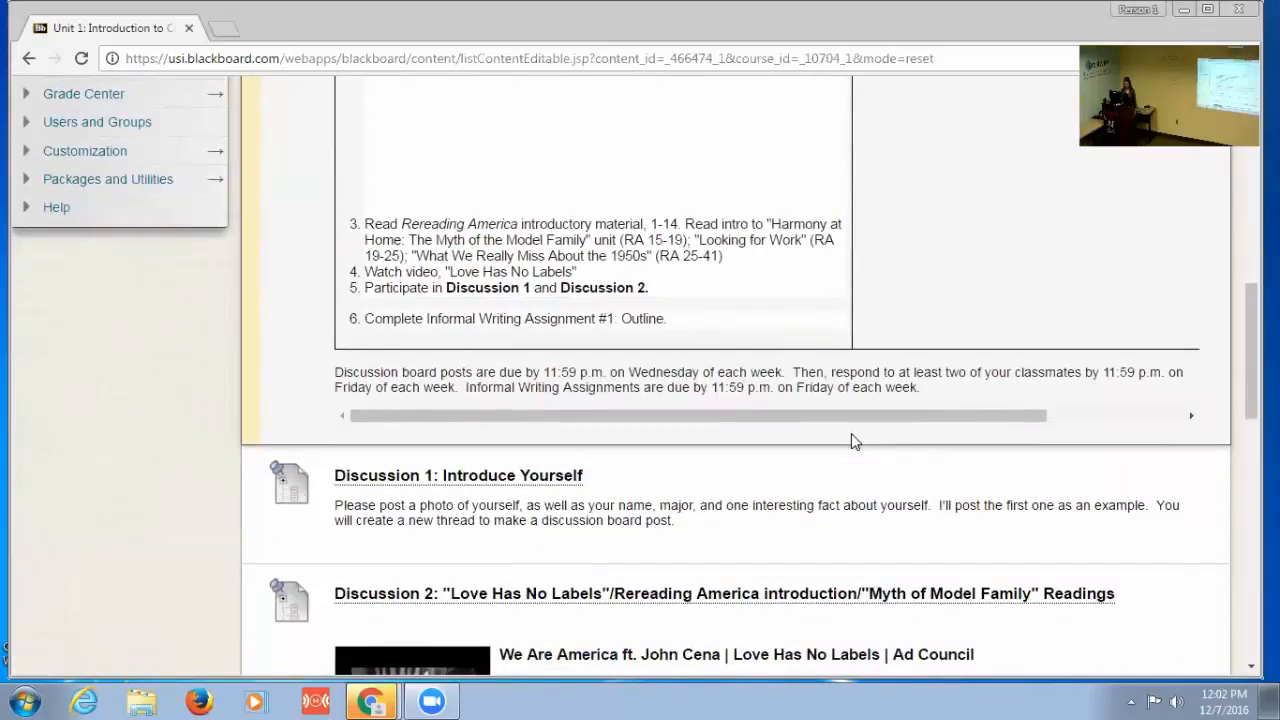
pyautogui.scroll(-3)
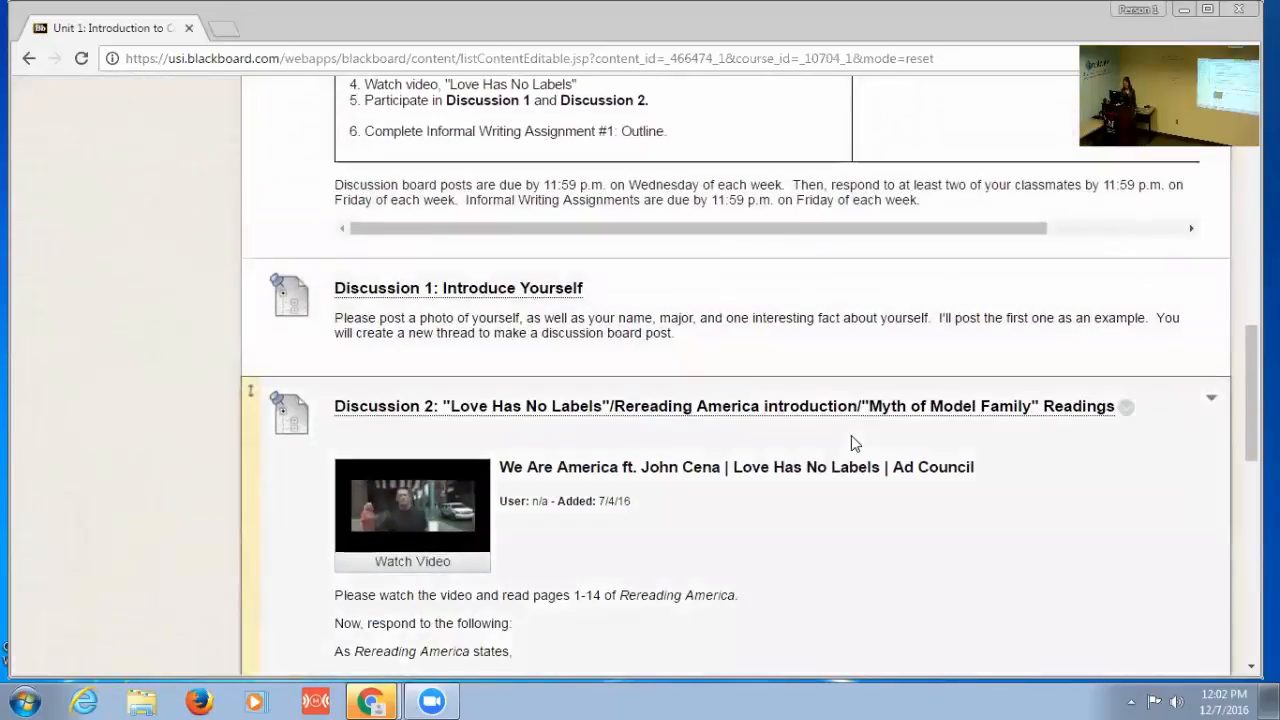
pyautogui.scroll(-3)
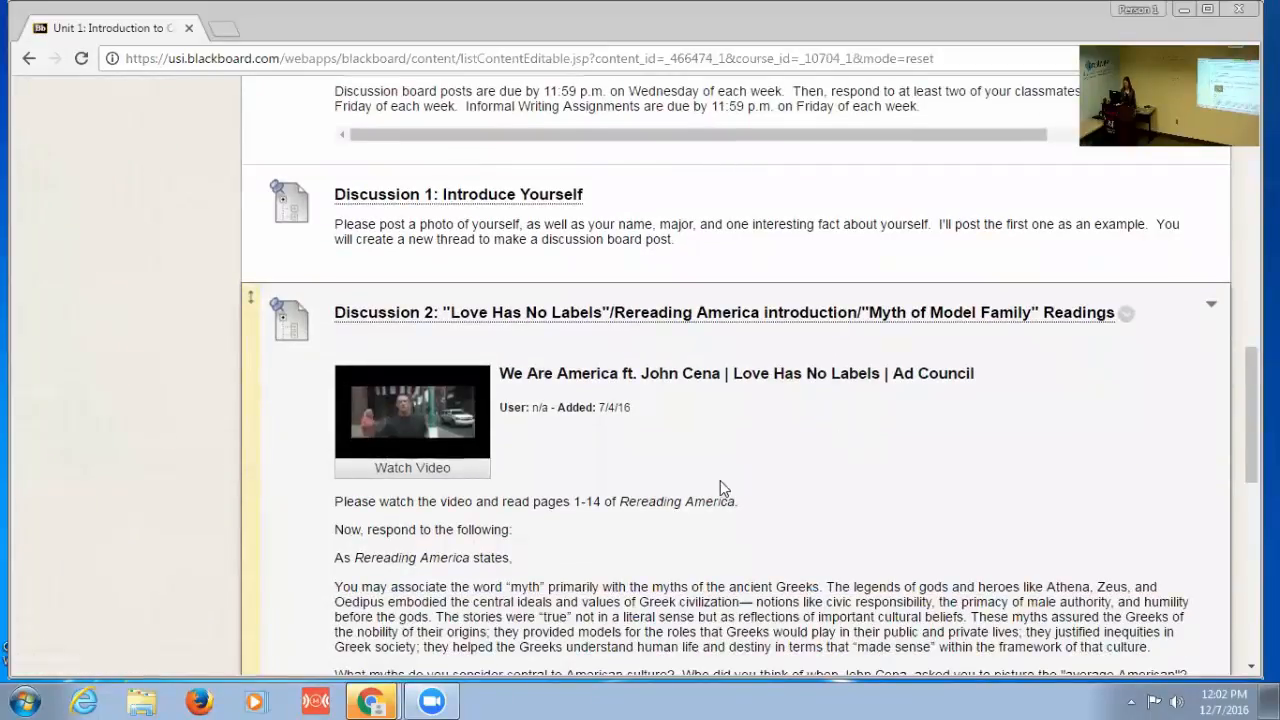
pyautogui.scroll(-3)
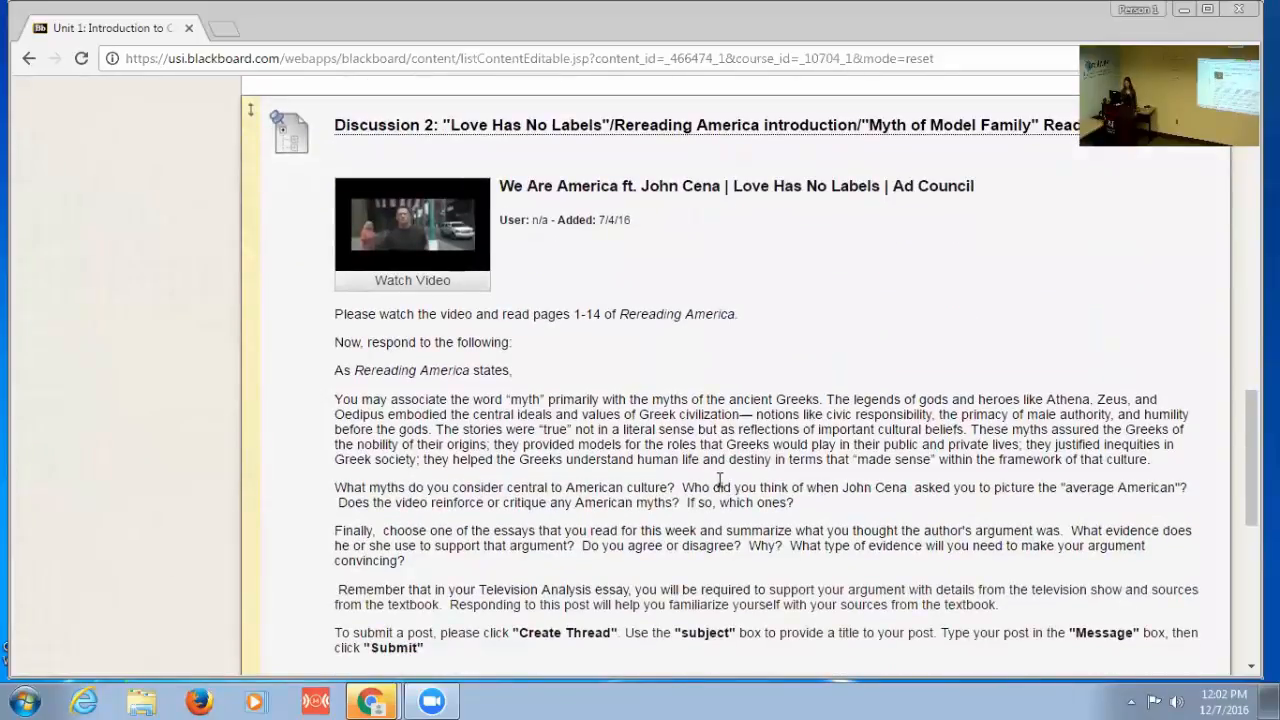
pyautogui.scroll(-3)
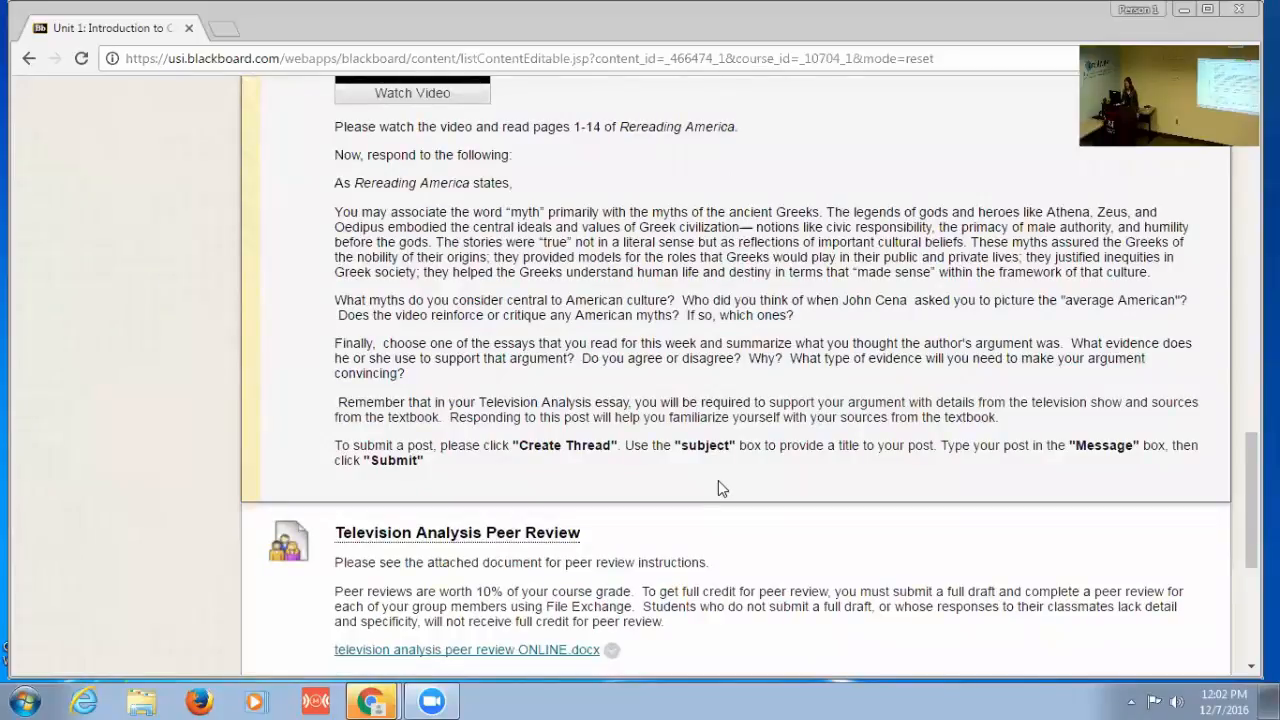
pyautogui.scroll(3)
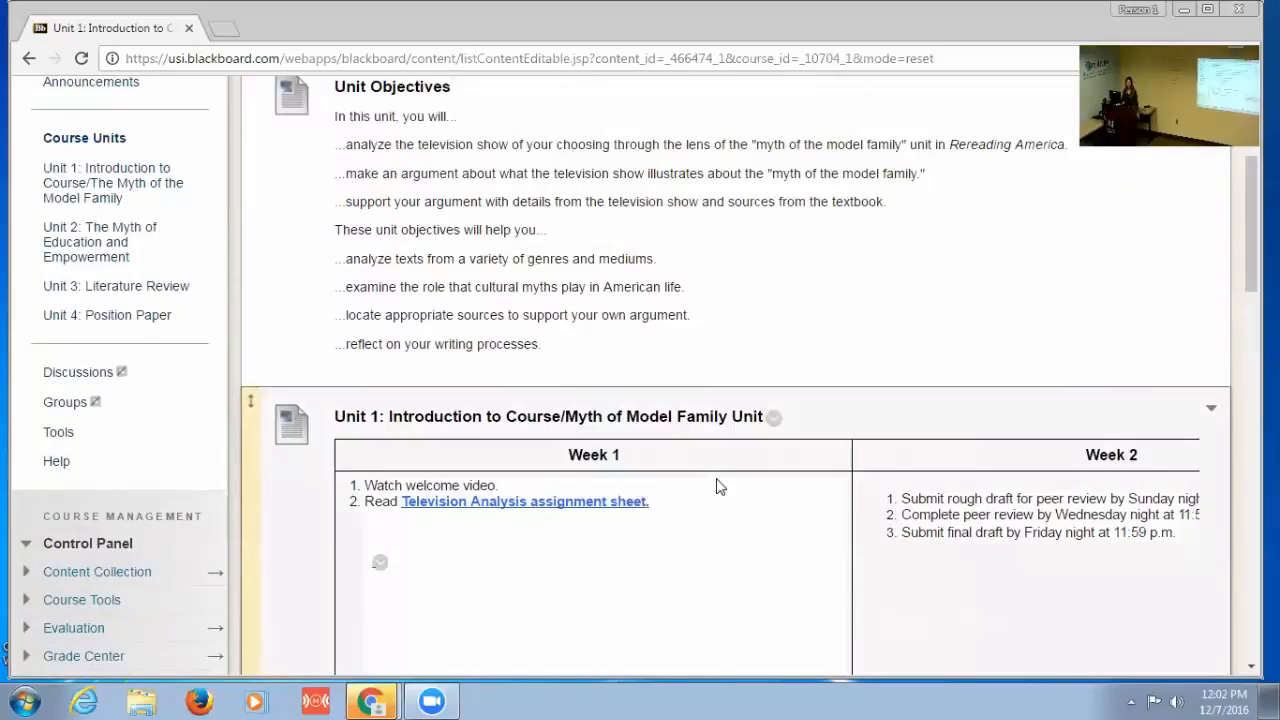
pyautogui.moveTo(744, 494)
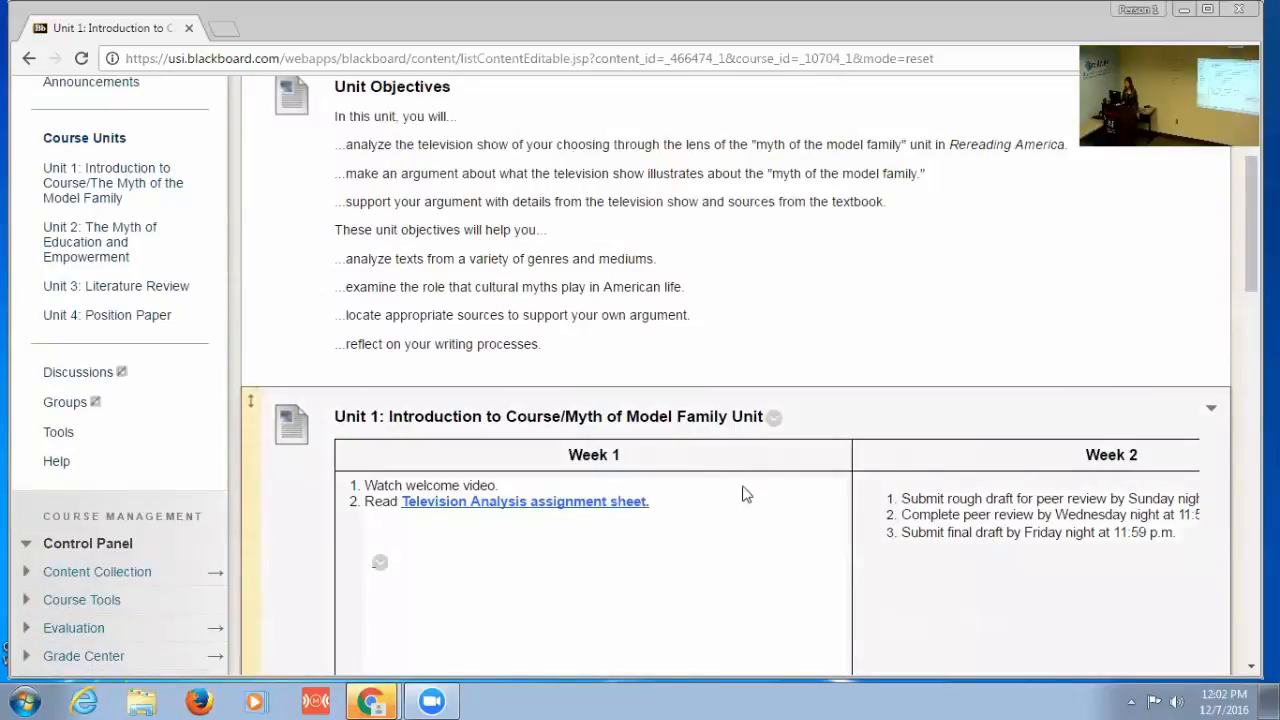
pyautogui.scroll(-3)
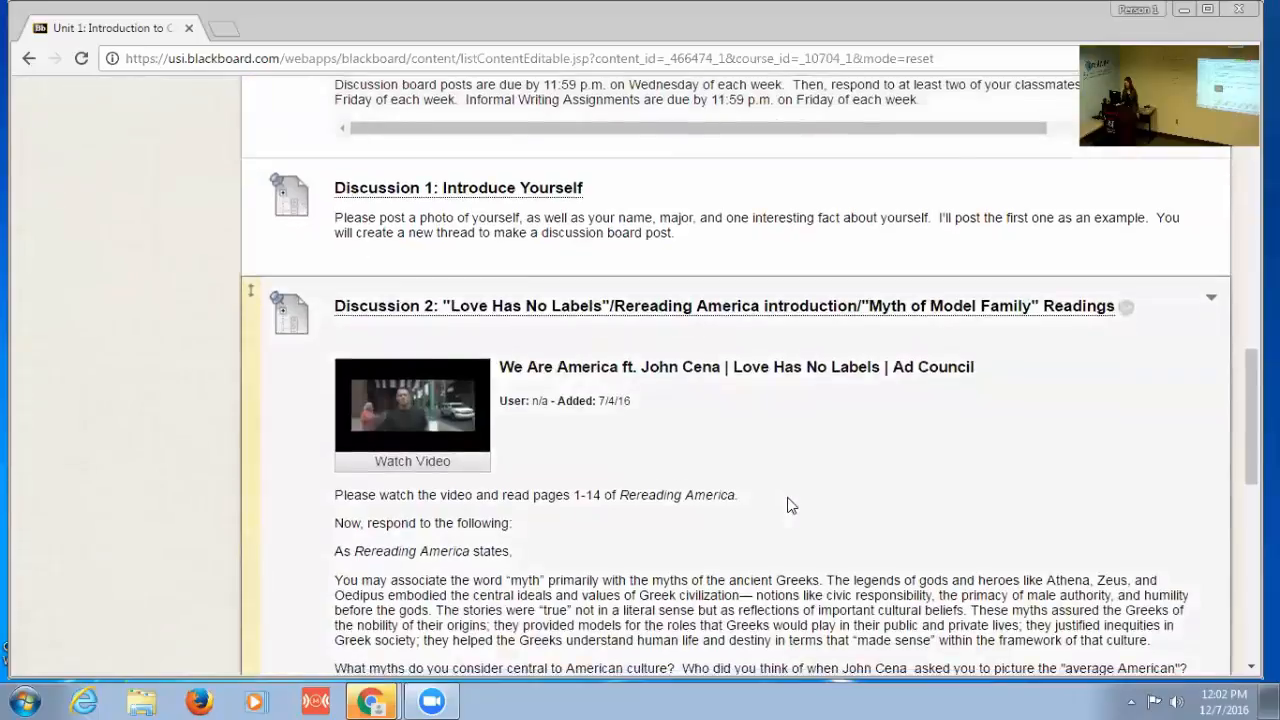
# Step: Scroll to the peer review, Informal Writing Assignment #1 and Television Analysis Essay items
pyautogui.scroll(-3)
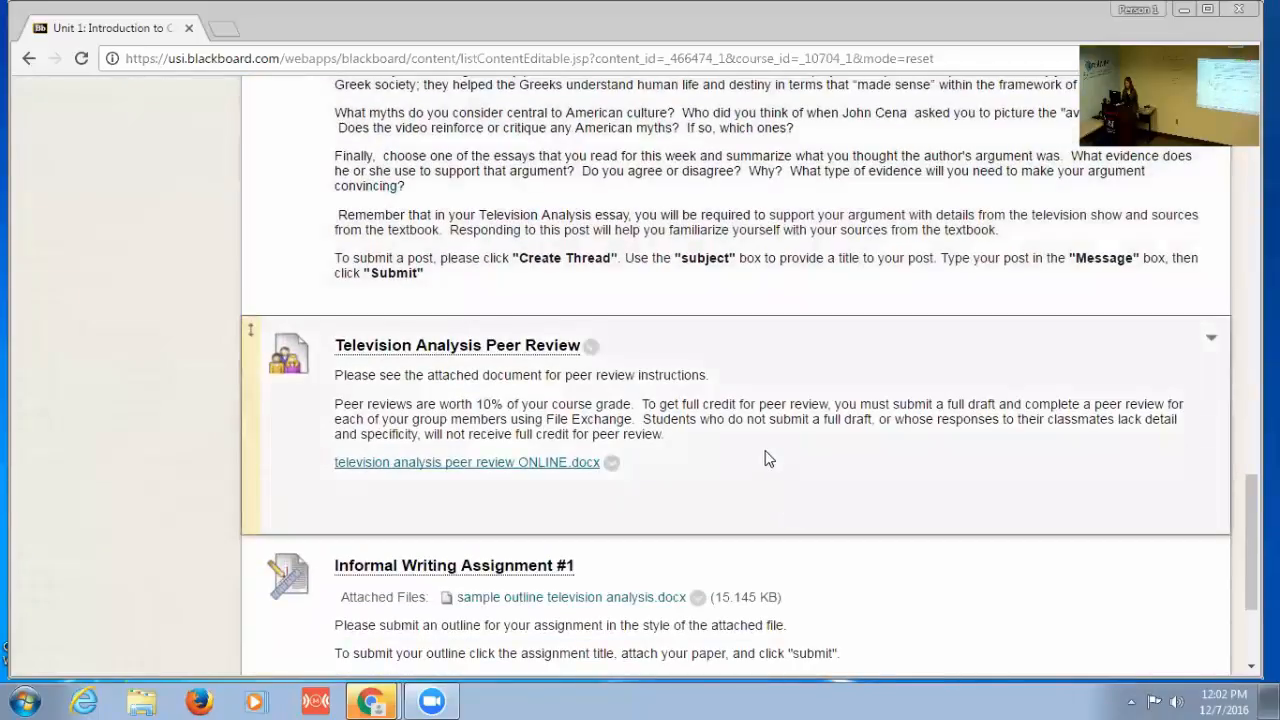
pyautogui.scroll(-3)
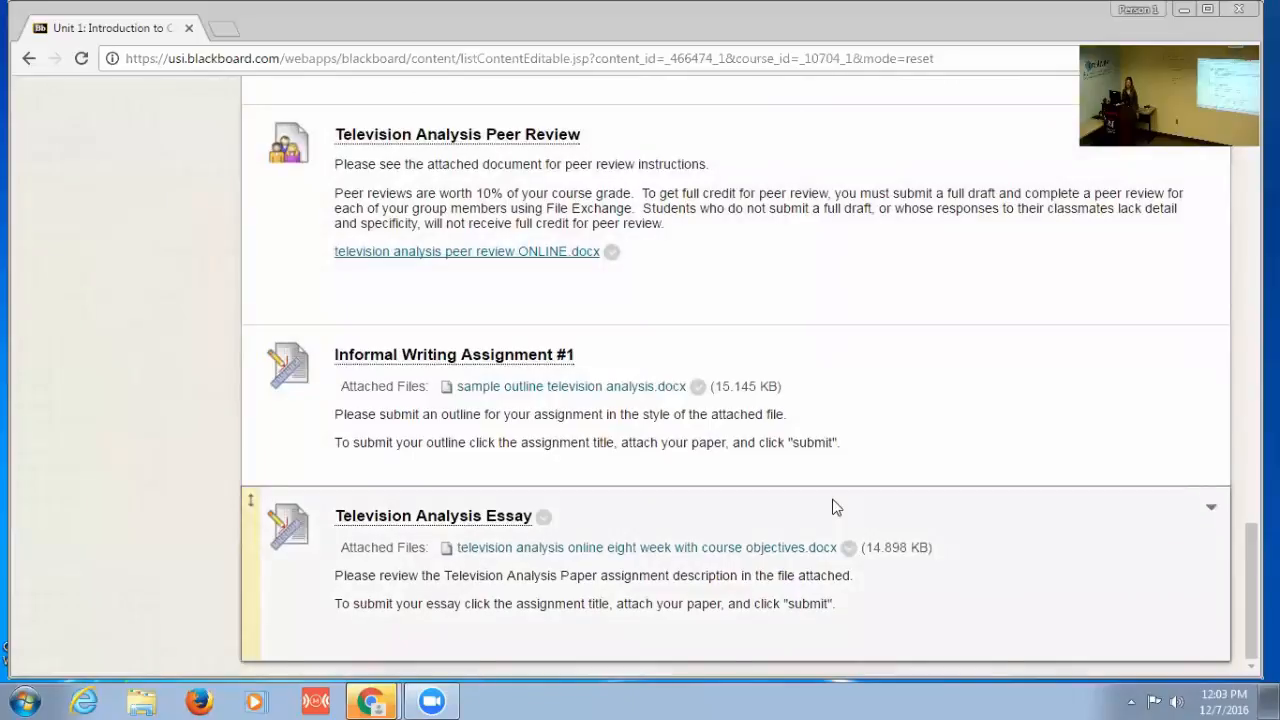
pyautogui.moveTo(820, 512)
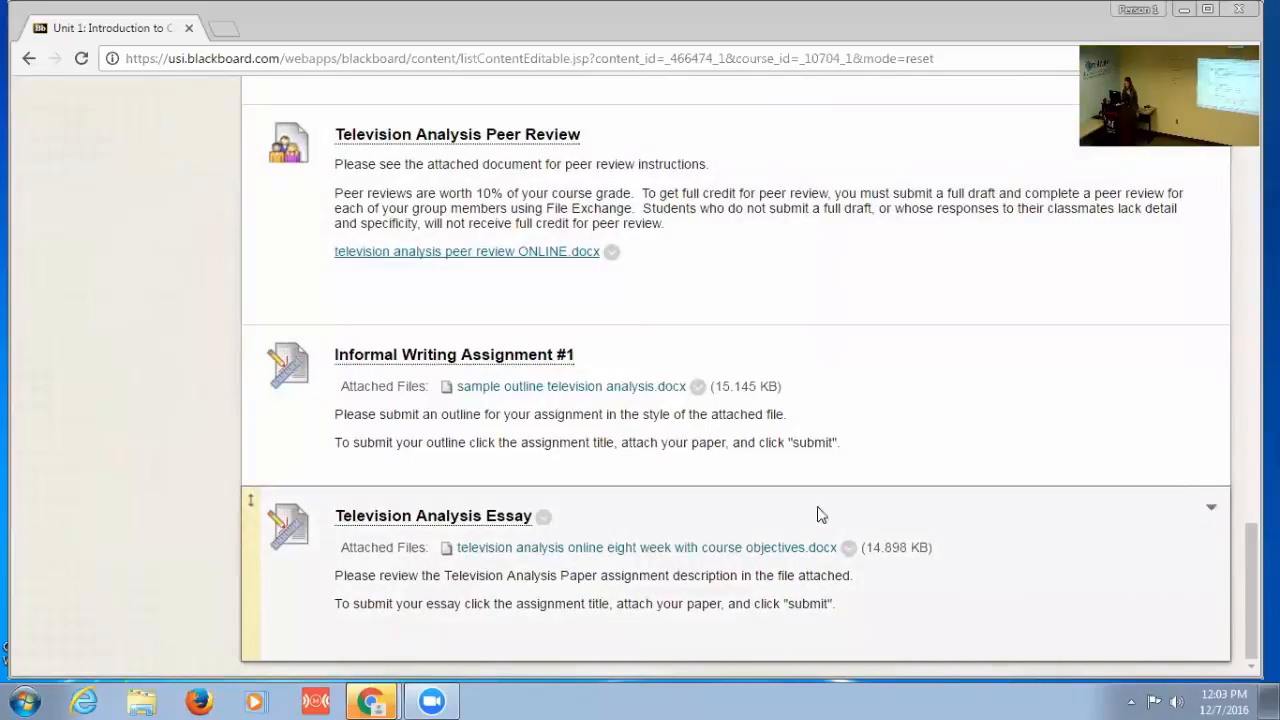
pyautogui.moveTo(764, 558)
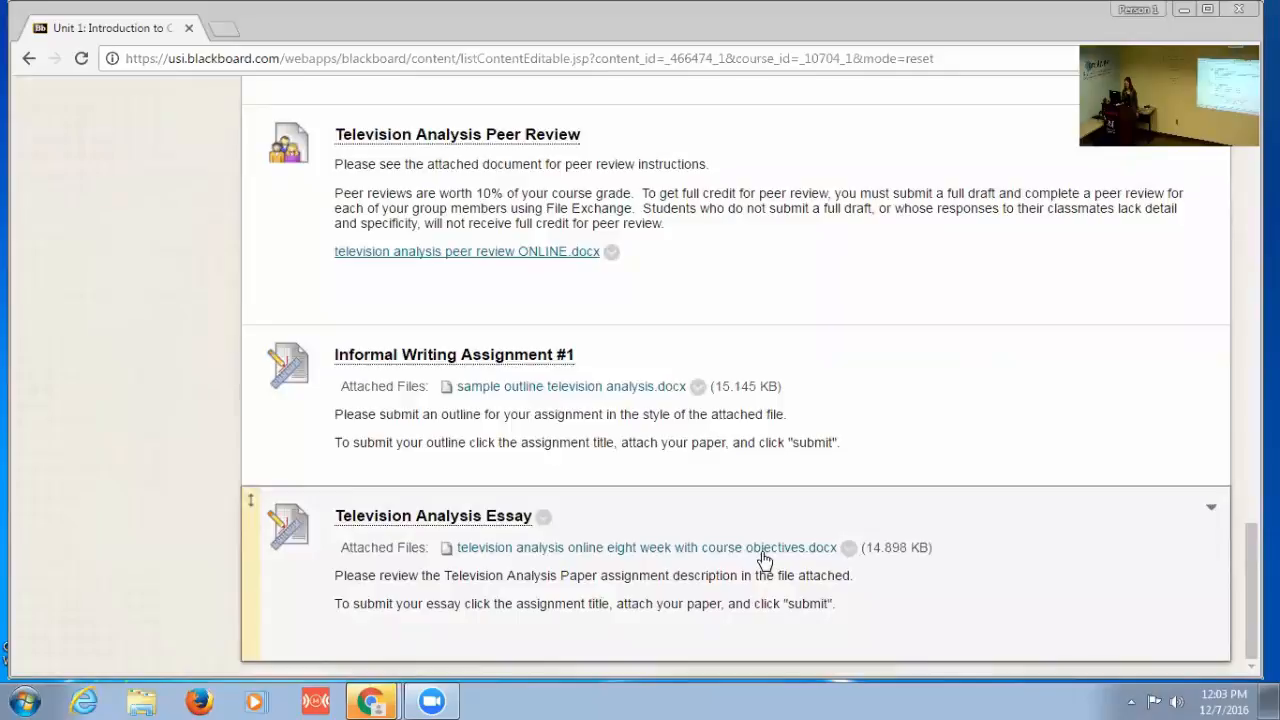